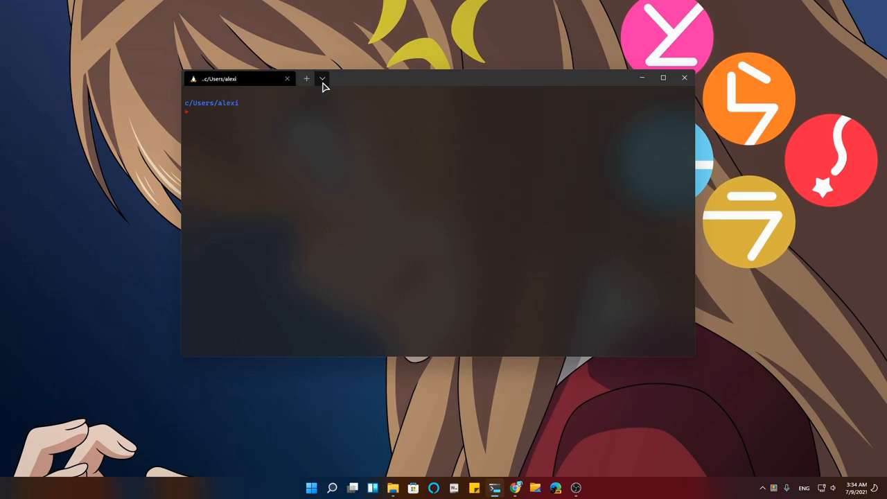
Open Windows Terminal's settings tab from the new-tab dropdown, then bring up Start's pinned apps.
left_click(322, 77)
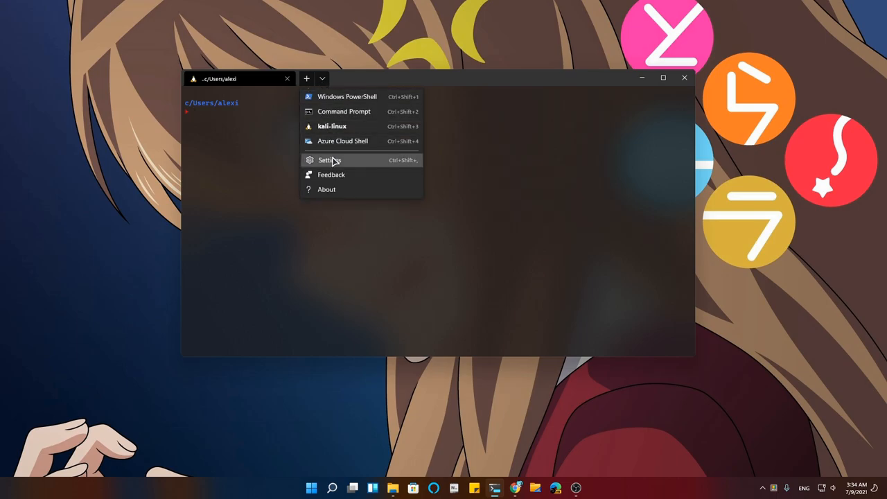
left_click(330, 161)
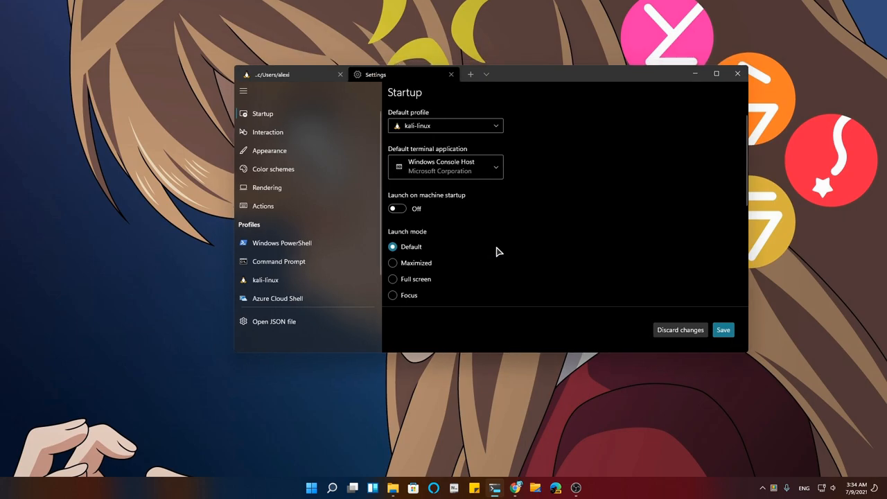
mouse_move(501, 251)
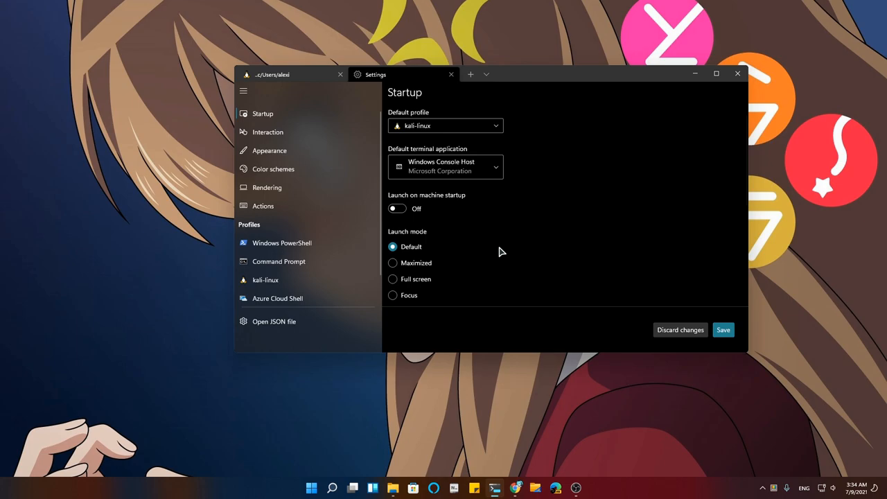
left_click(310, 488)
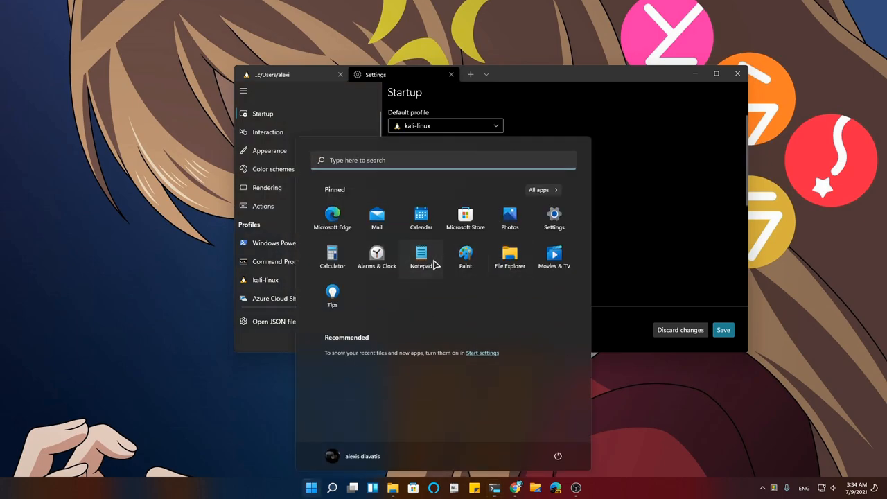
Launch Notepad from Start beside the terminal, then bring up the pinned apps again.
left_click(422, 255)
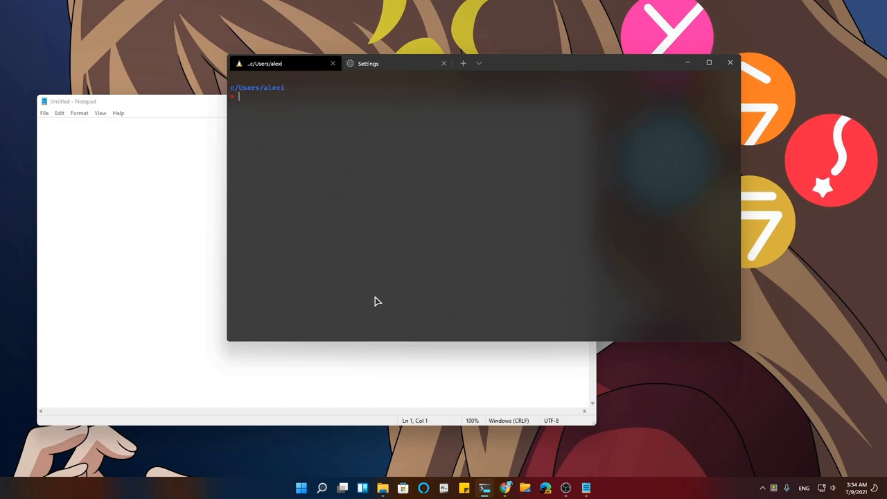
left_click(301, 488)
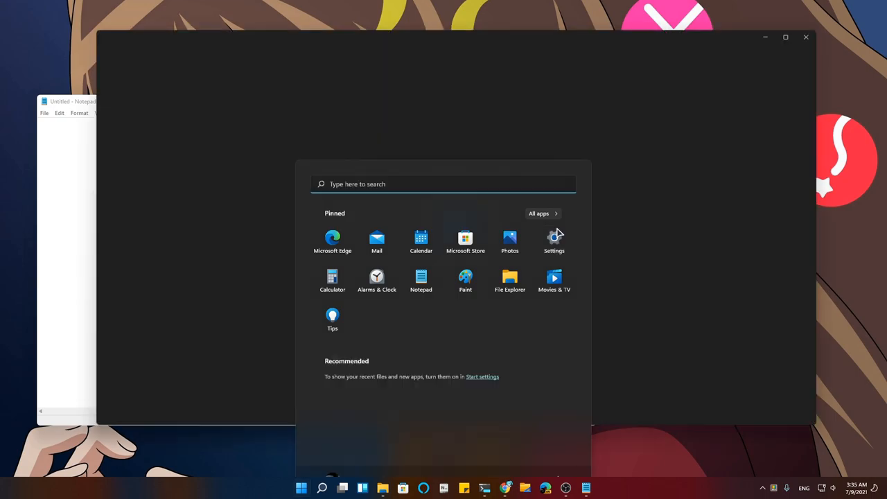
Launch Settings on the System page and bring it back in front of Notepad.
left_click(554, 241)
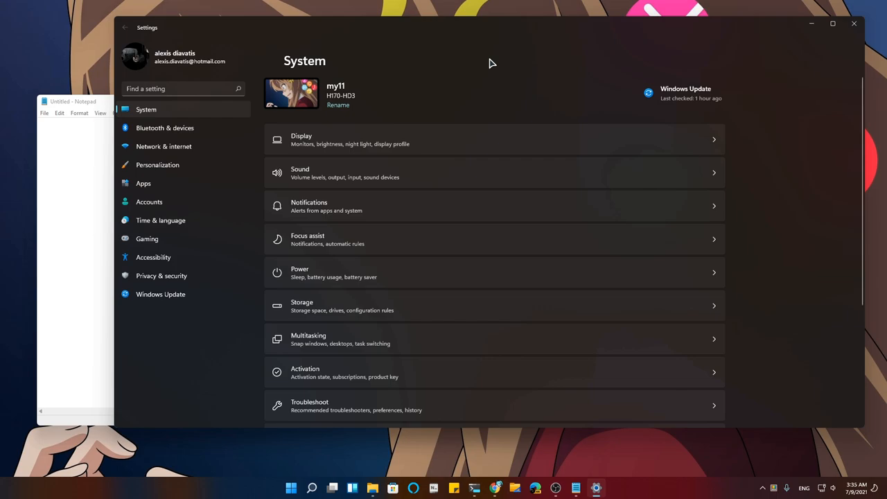
mouse_move(621, 181)
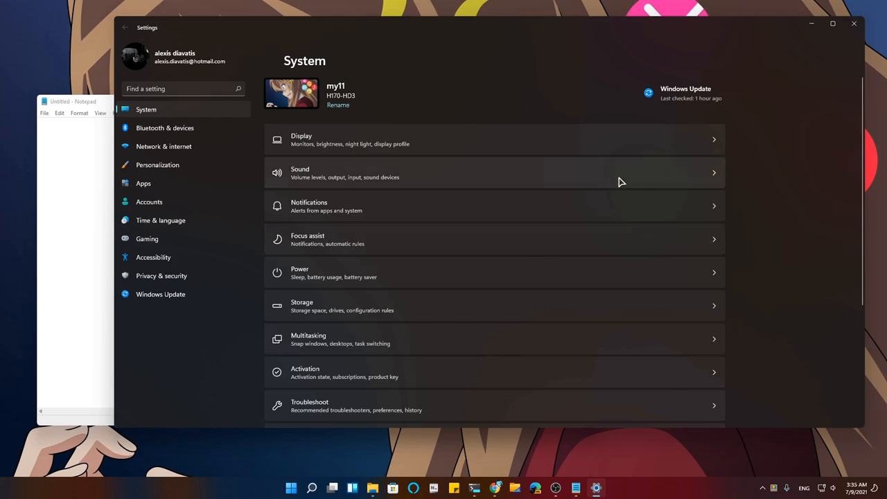
mouse_move(252, 191)
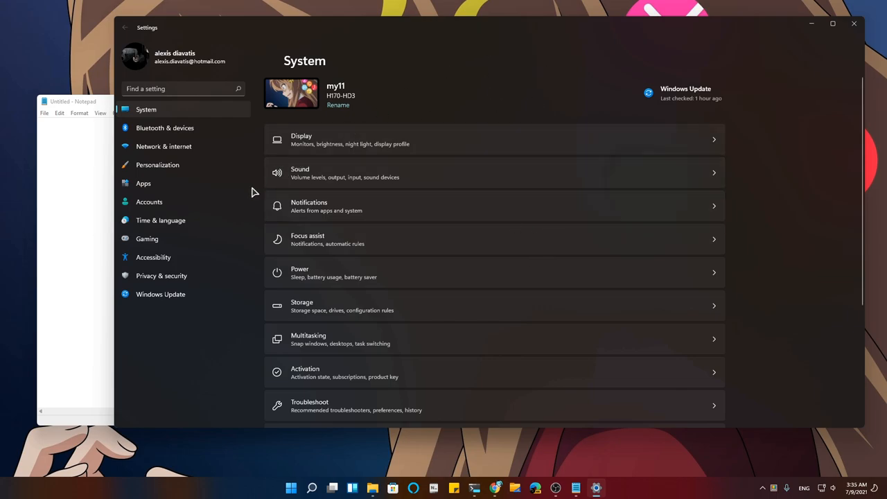
left_click(332, 488)
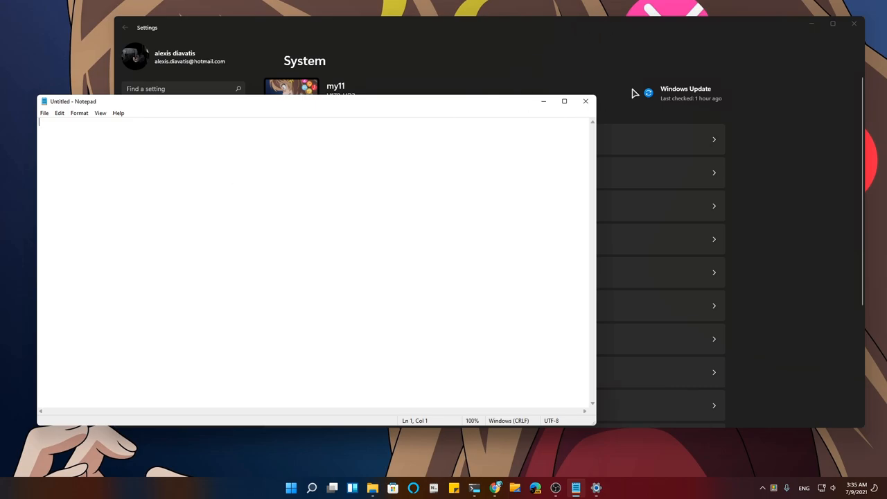
left_click(505, 62)
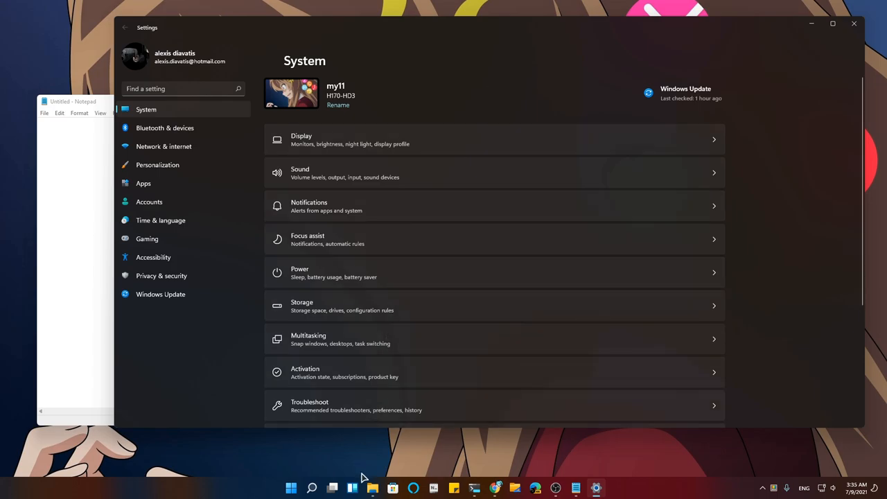
Show and hide the Widgets board, then open Task View's six-desktop overview.
left_click(352, 488)
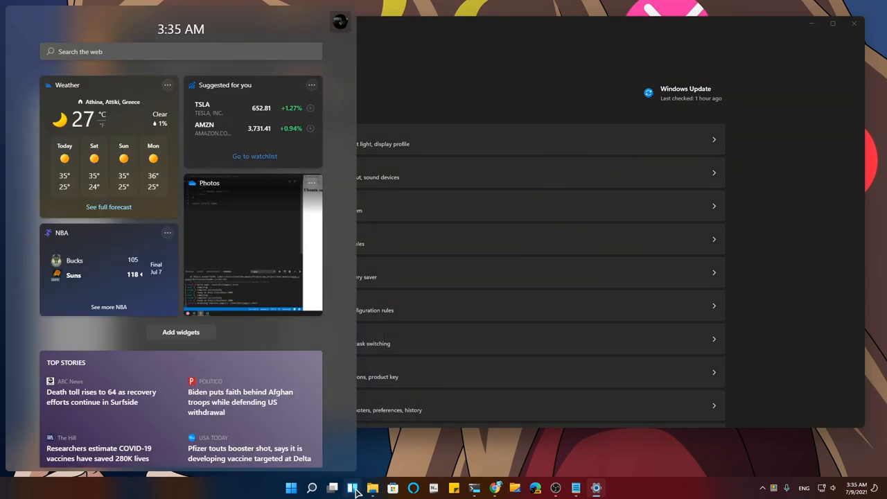
left_click(352, 488)
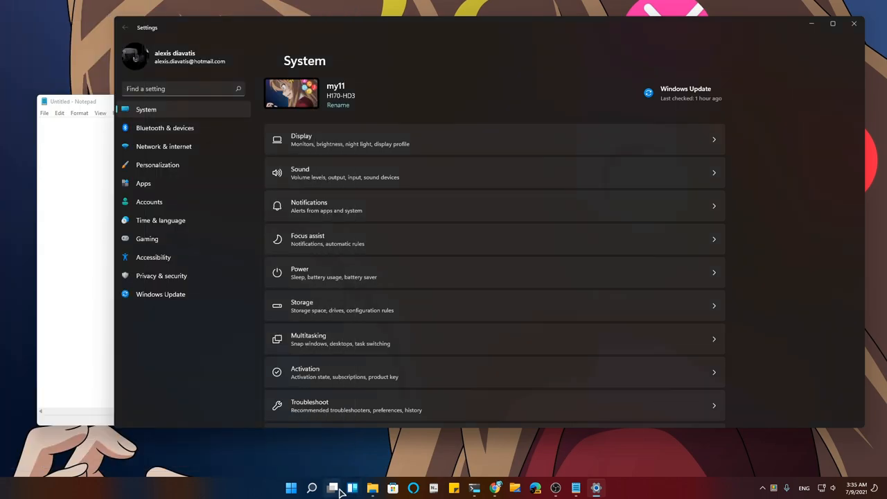
left_click(312, 487)
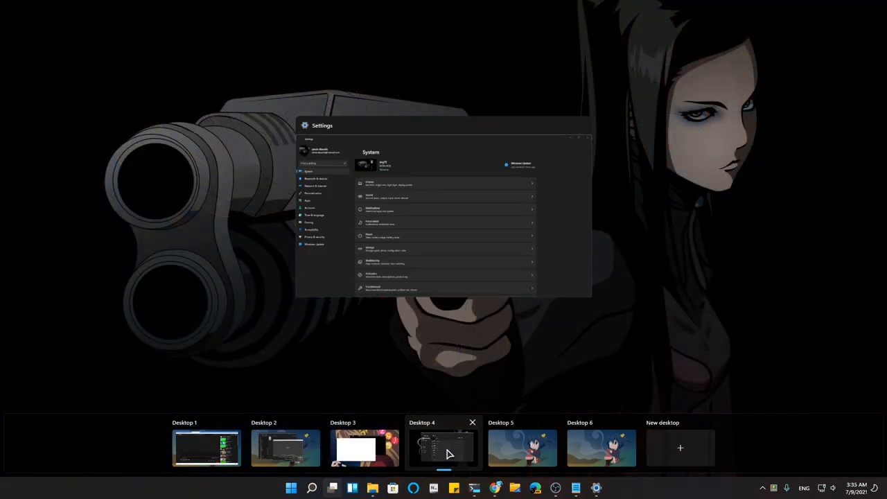
From Desktop 4's context menu, go to choosing its wallpaper on the Background page with recent images.
right_click(444, 446)
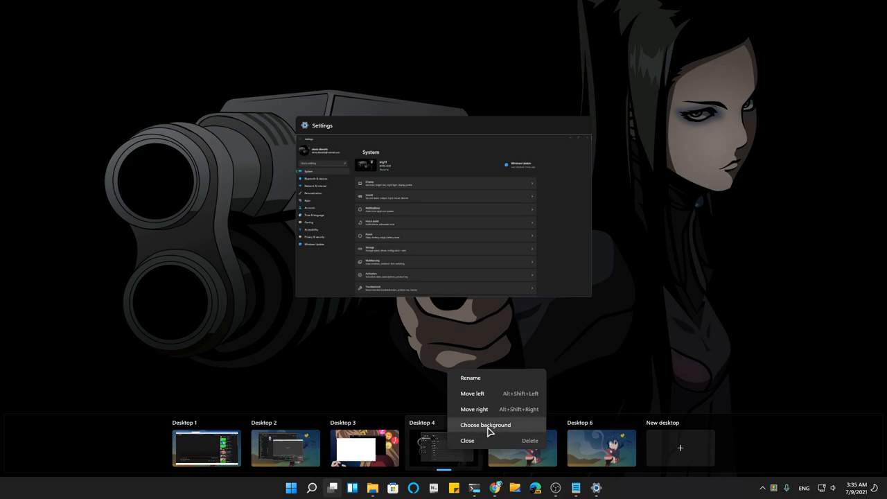
left_click(485, 424)
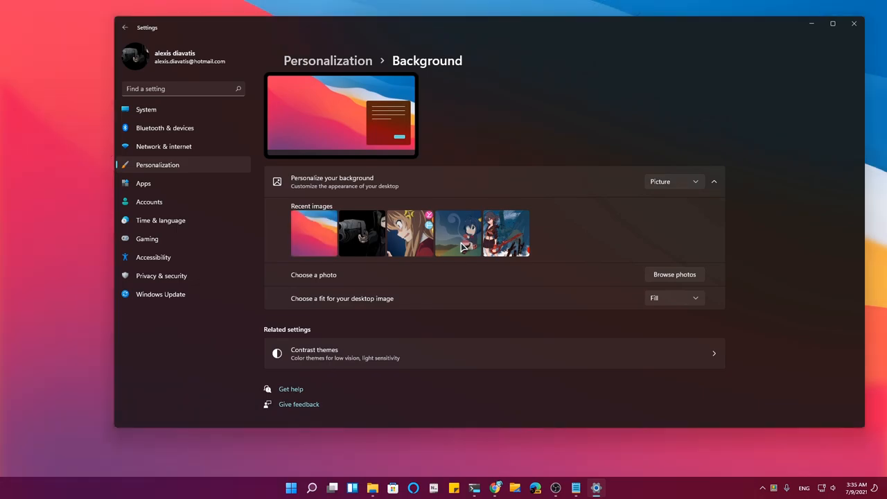
mouse_move(571, 108)
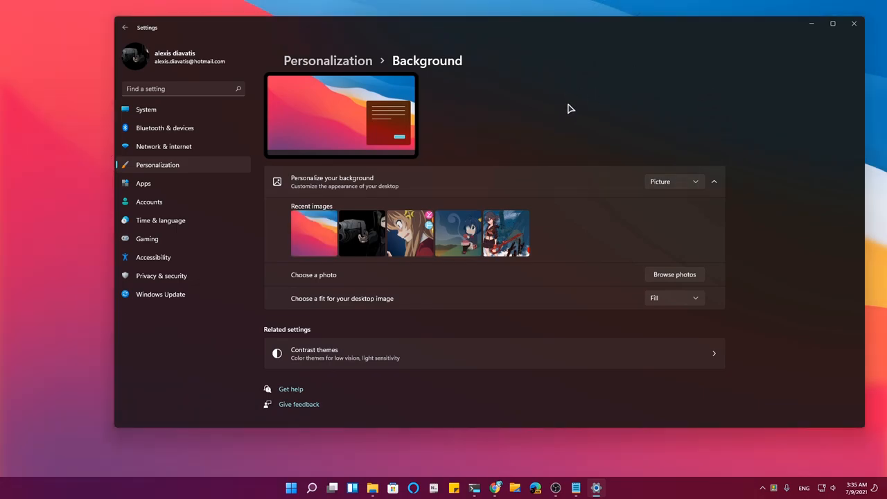
mouse_move(581, 103)
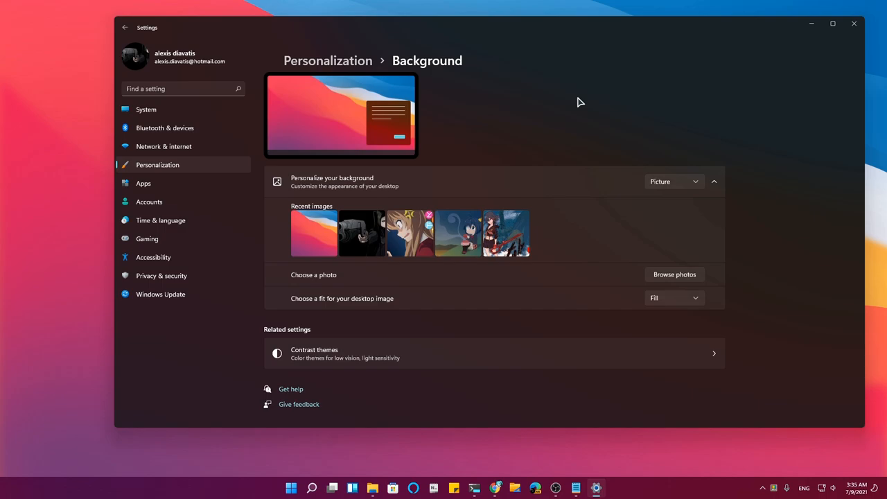
mouse_move(332, 488)
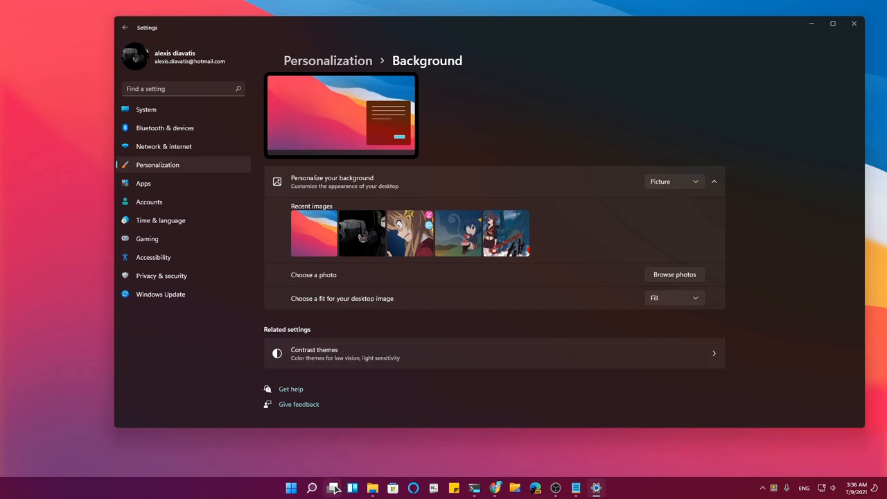
left_click(312, 488)
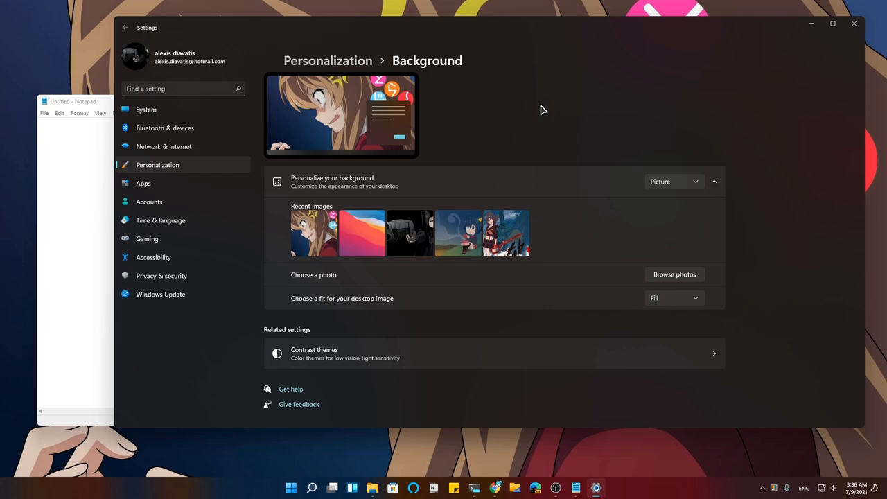
mouse_move(166, 43)
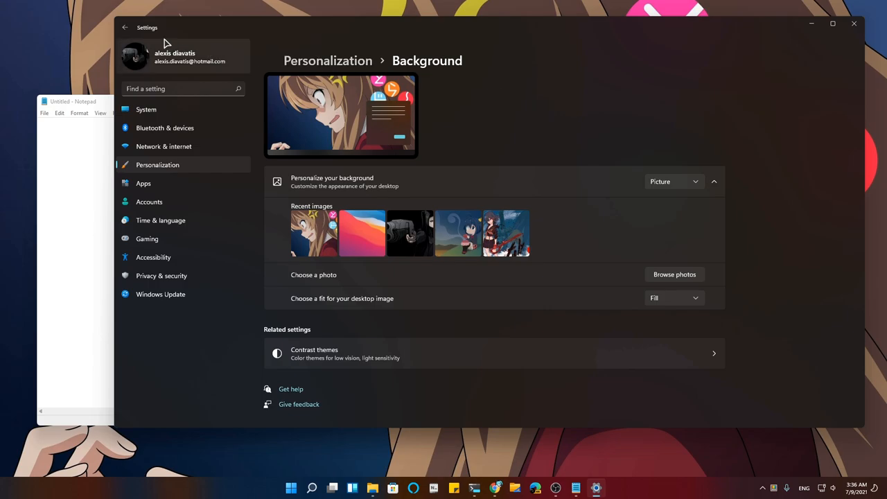
On Personalization > Colors, switch the accent colour from Manual to Automatic.
left_click(146, 109)
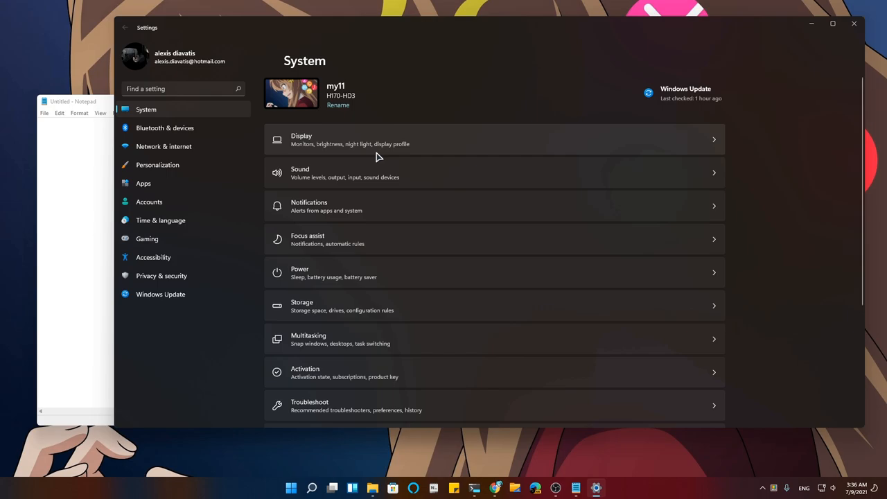
mouse_move(191, 254)
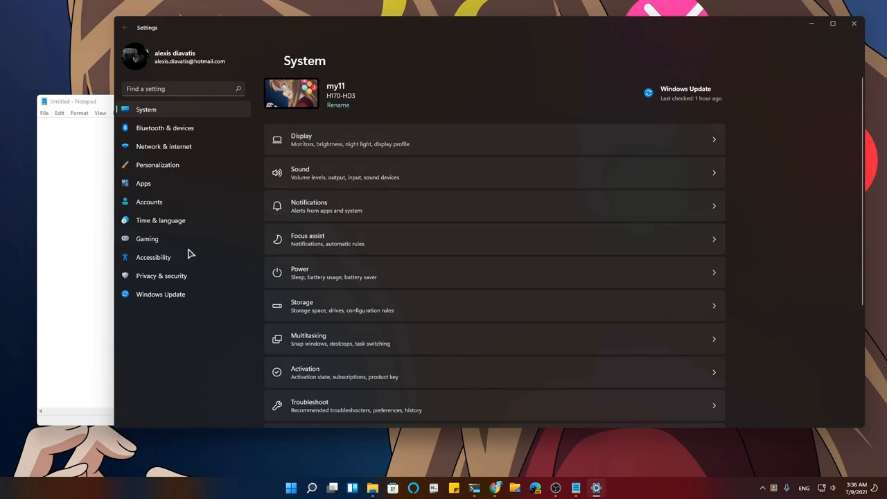
left_click(158, 165)
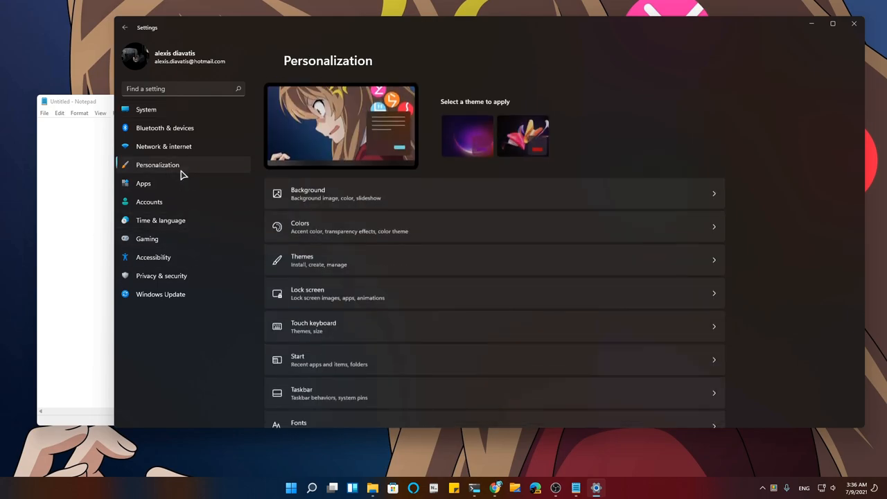
scroll("down", 3)
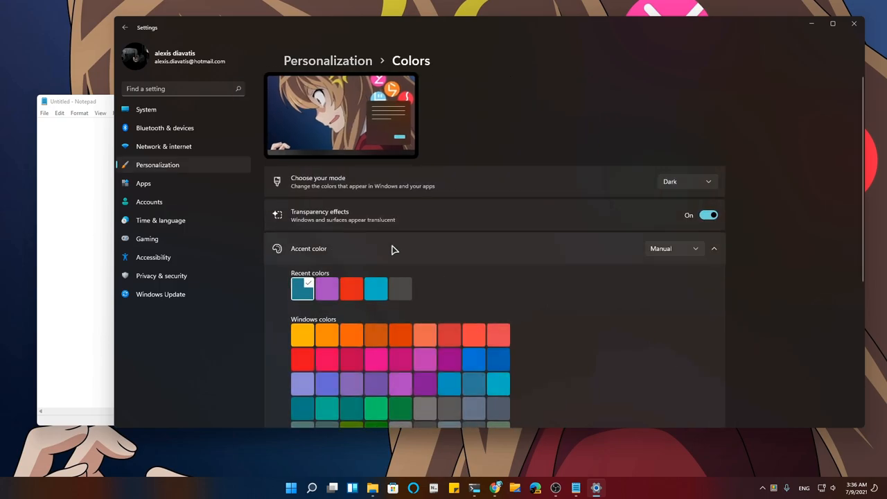
mouse_move(682, 259)
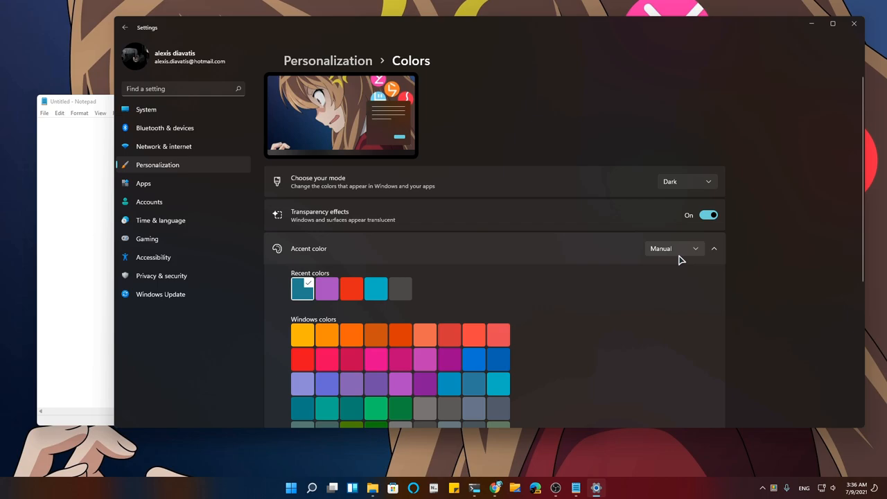
left_click(673, 249)
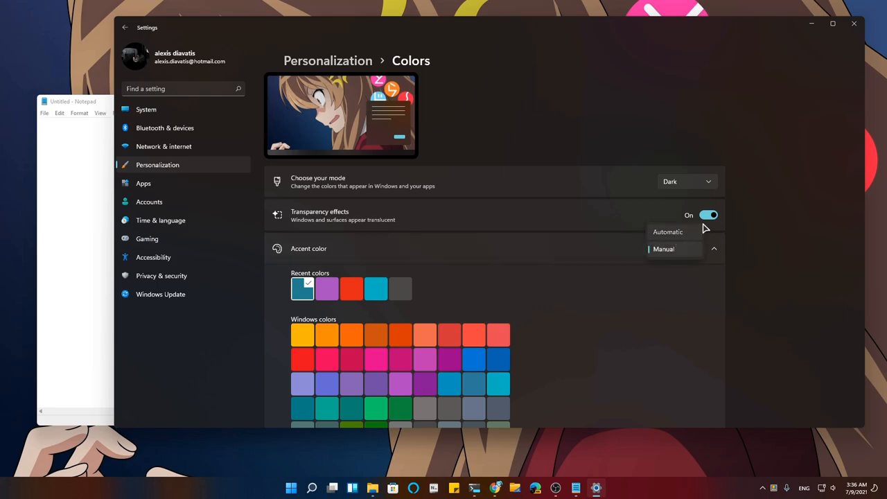
mouse_move(692, 230)
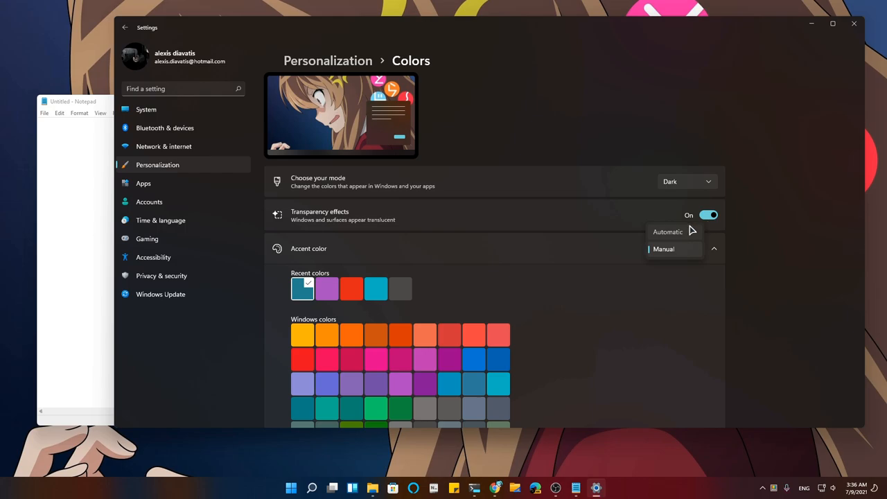
left_click(668, 232)
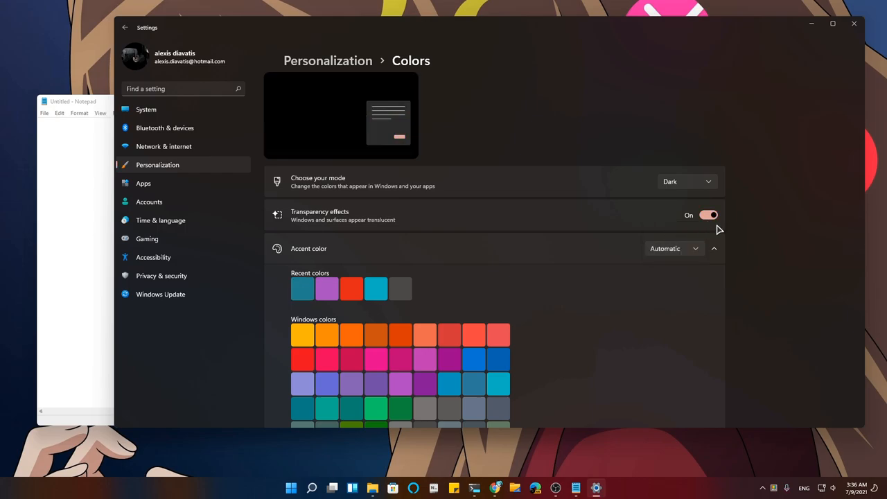
mouse_move(709, 225)
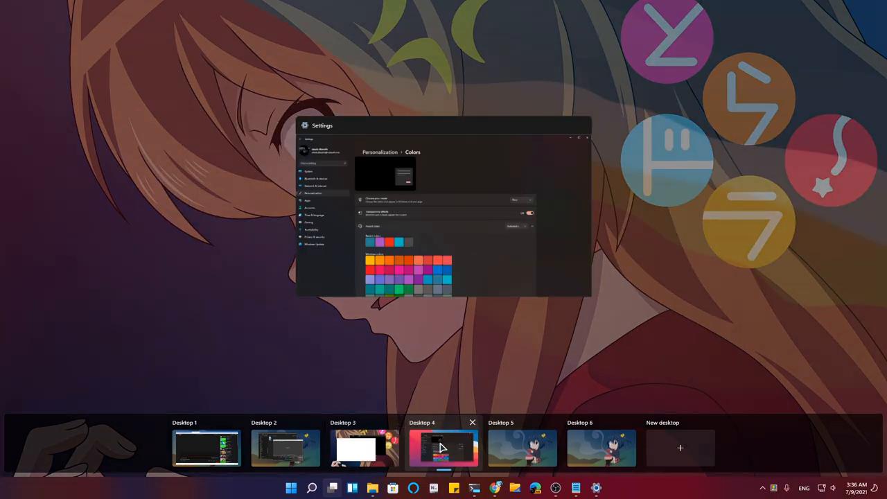
Switch to Desktop 4, then Desktop 5 via Task View, and close Settings there.
left_click(443, 447)
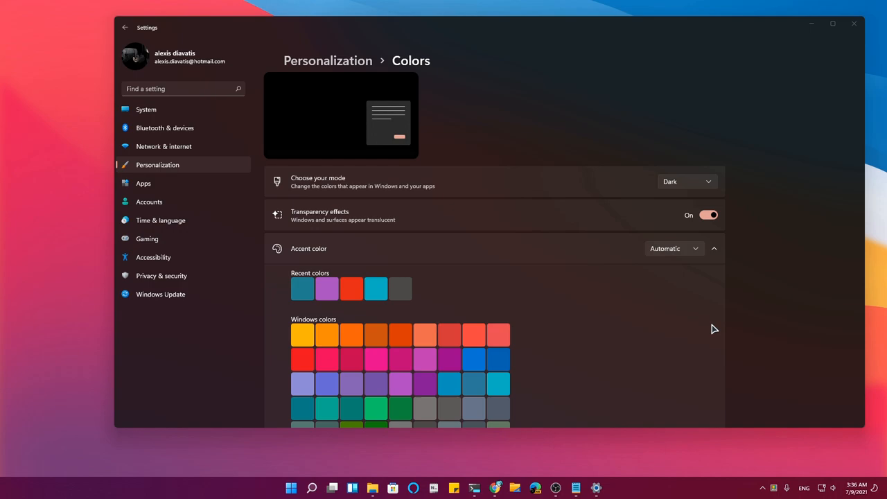
mouse_move(693, 267)
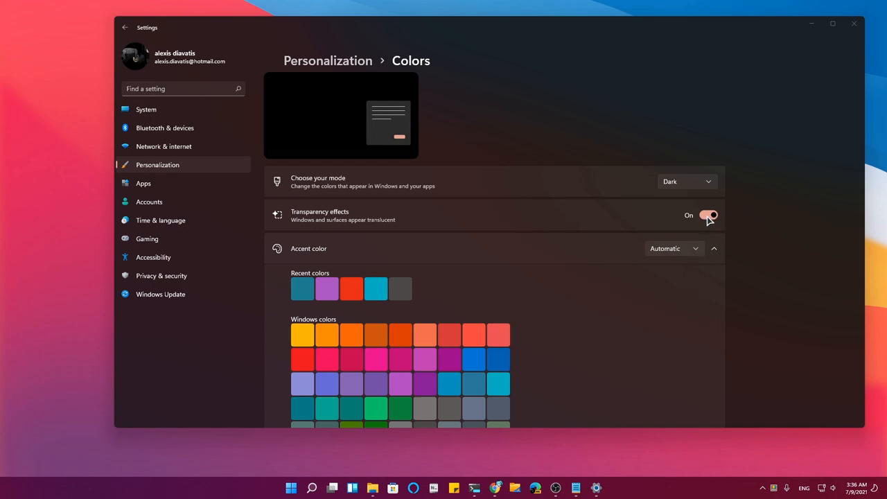
left_click(333, 488)
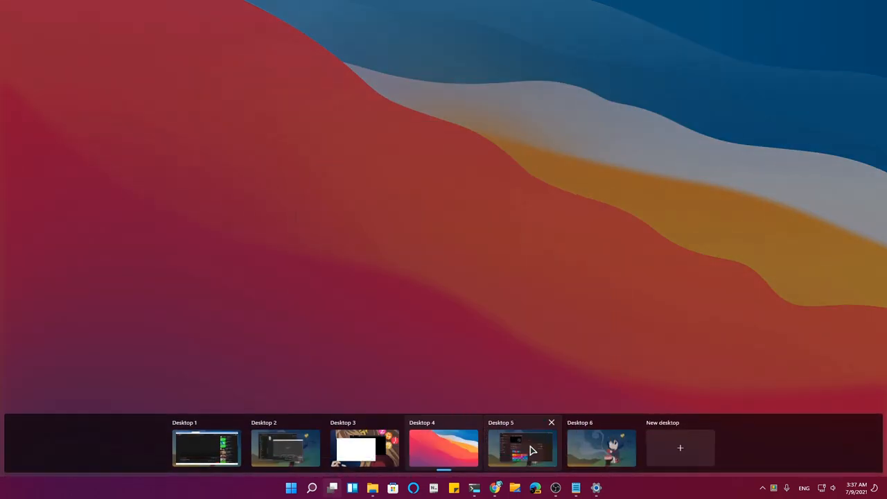
left_click(522, 447)
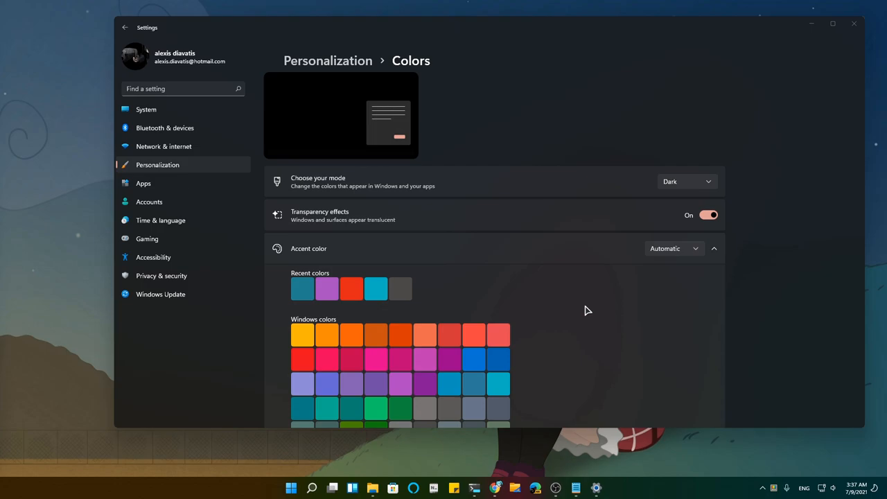
mouse_move(778, 149)
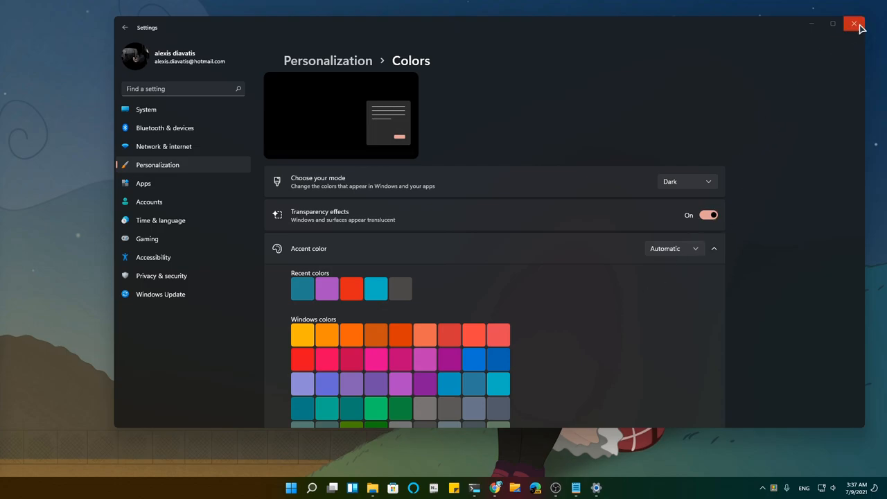
left_click(854, 24)
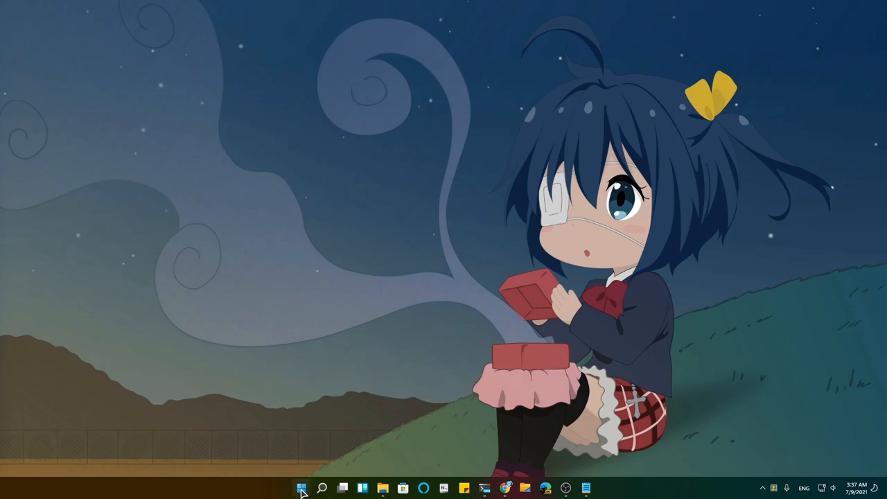
Reopen Settings from the Start menu's pinned apps, landing on System > Display.
left_click(302, 487)
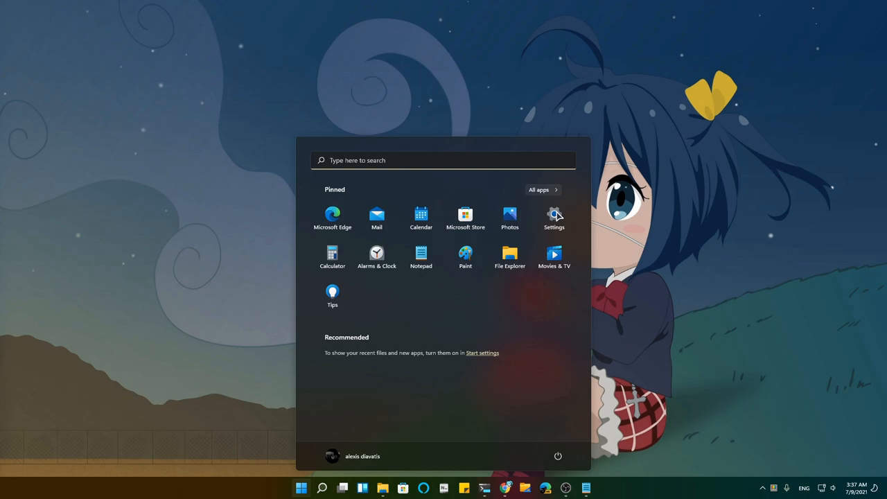
left_click(554, 219)
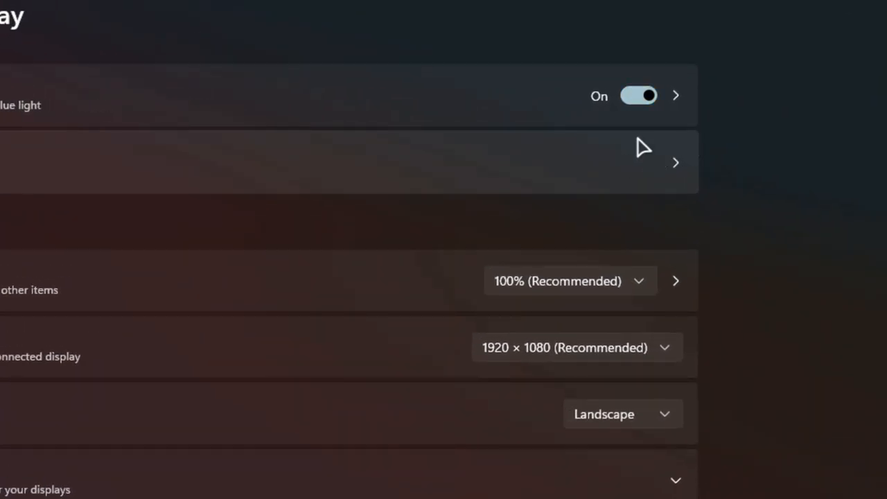
mouse_move(624, 136)
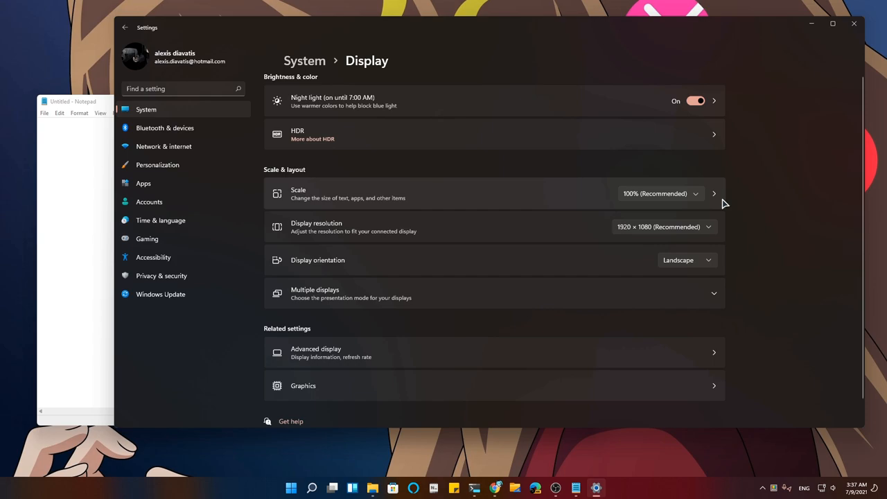
mouse_move(466, 158)
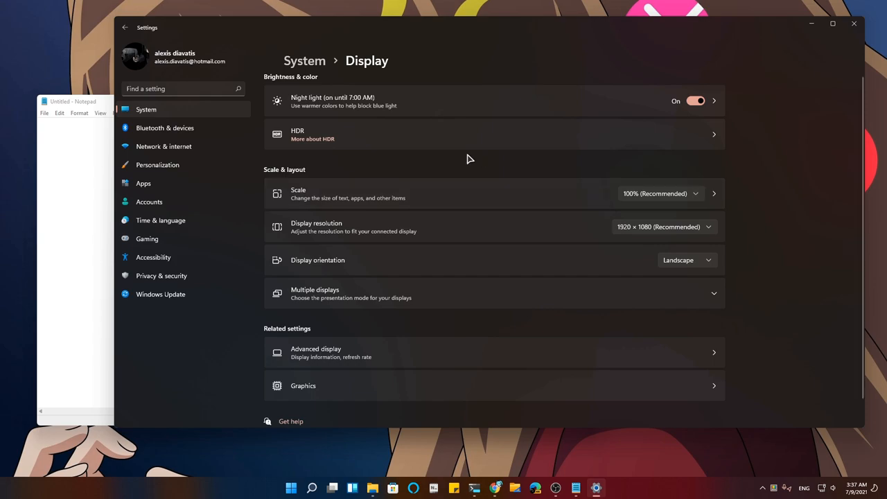